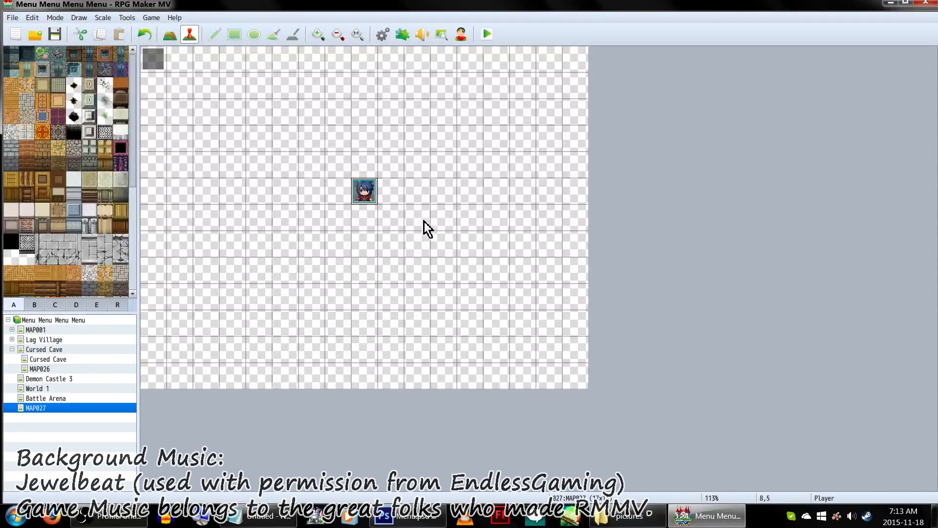
# Bring up the Plugin Manager listing the project's installed plugins
pyautogui.click(486, 33)
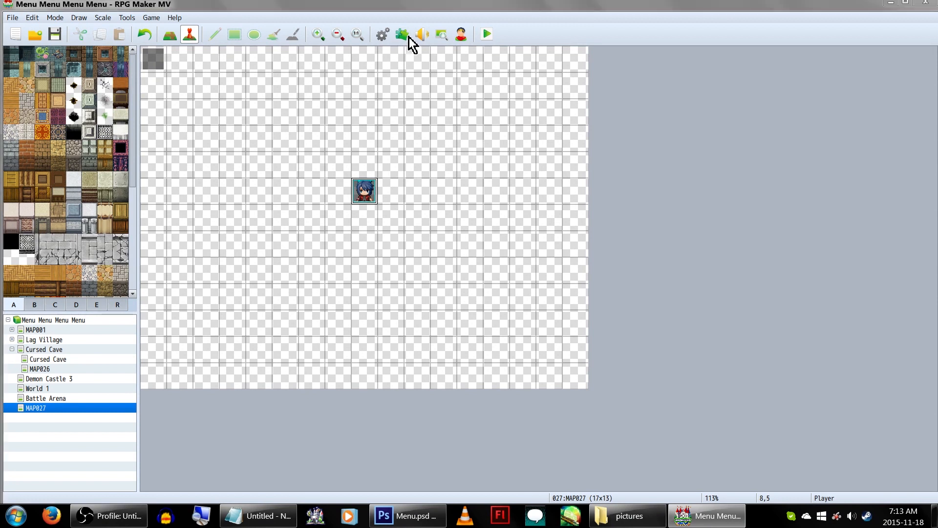
pyautogui.click(402, 33)
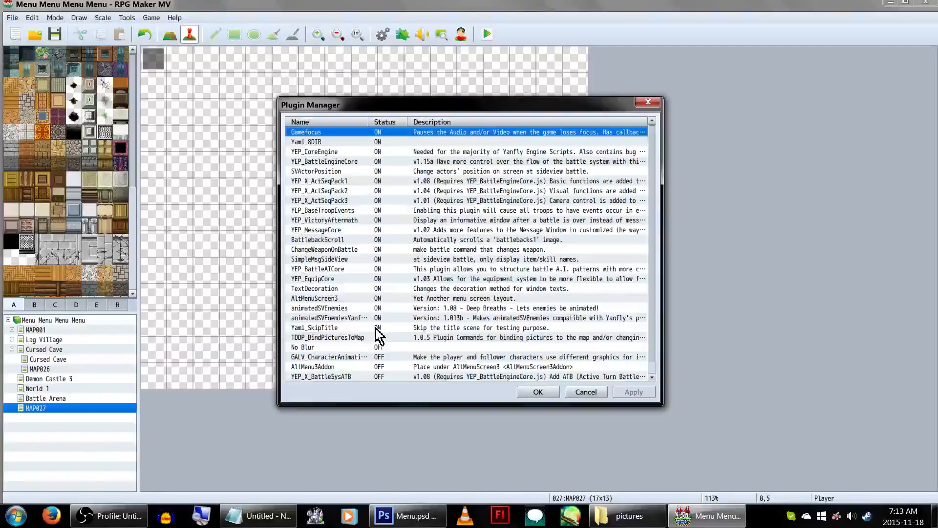
# Load AltMenuScreen3's settings and keep it selected in the plugin Name dropdown
pyautogui.doubleClick(314, 298)
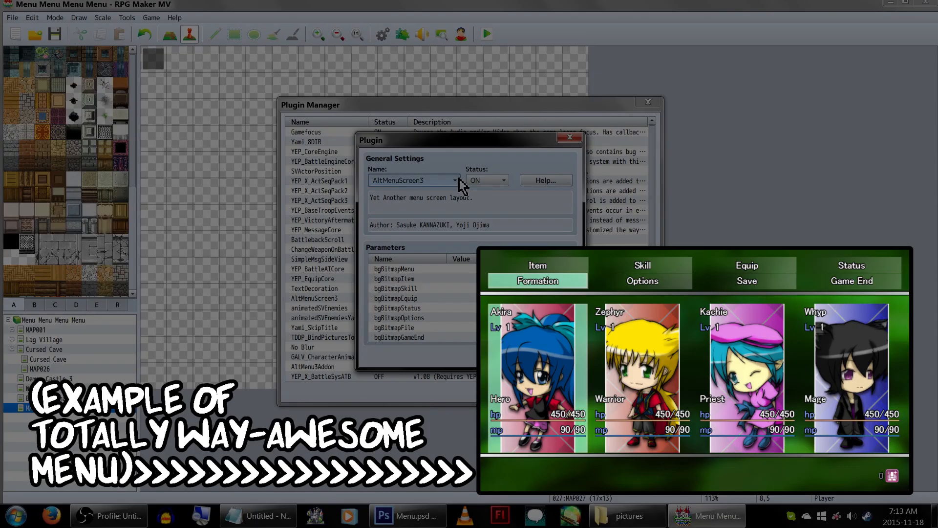
pyautogui.click(448, 180)
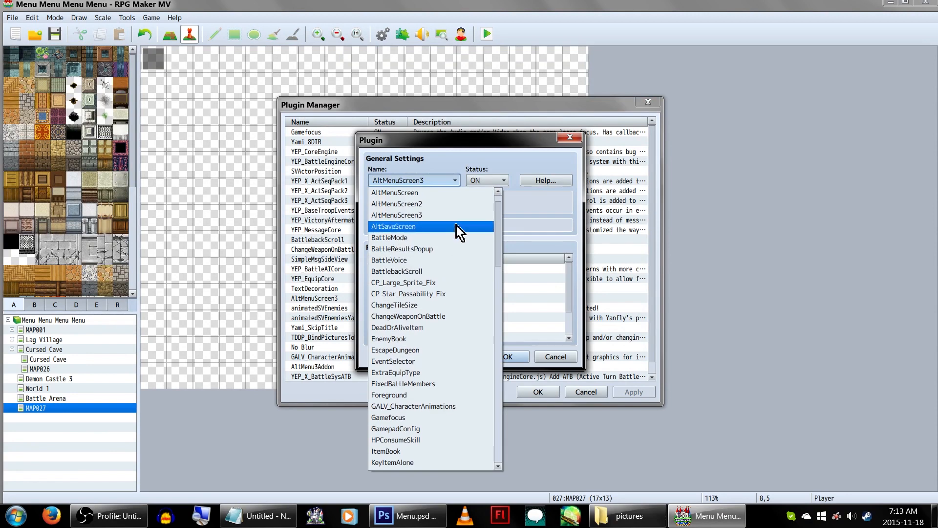
pyautogui.moveTo(461, 206)
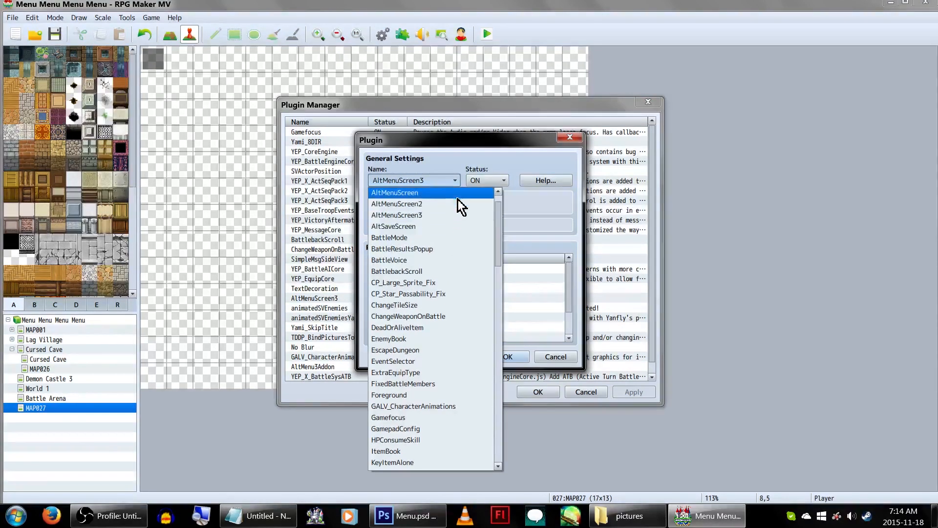
pyautogui.click(397, 215)
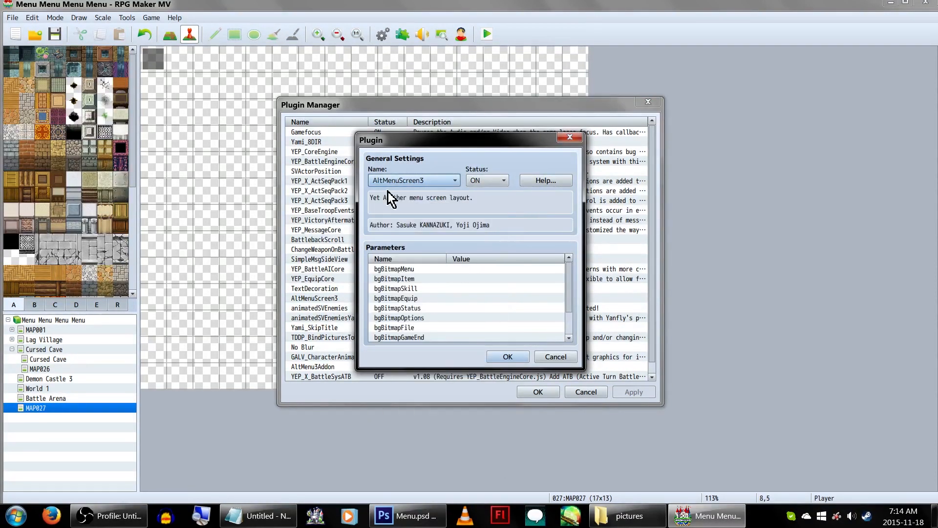
pyautogui.moveTo(515, 279)
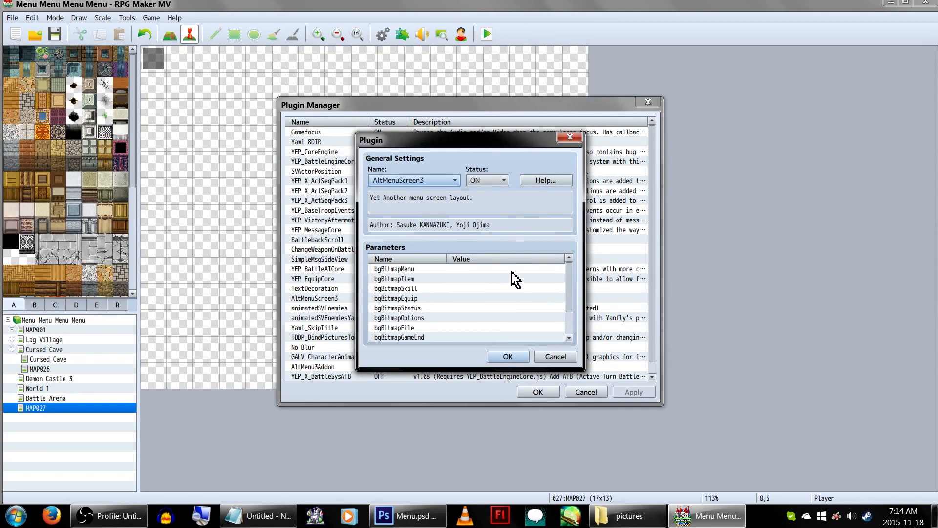
# Review the Skill page background and status display parameters further down the list
pyautogui.click(414, 288)
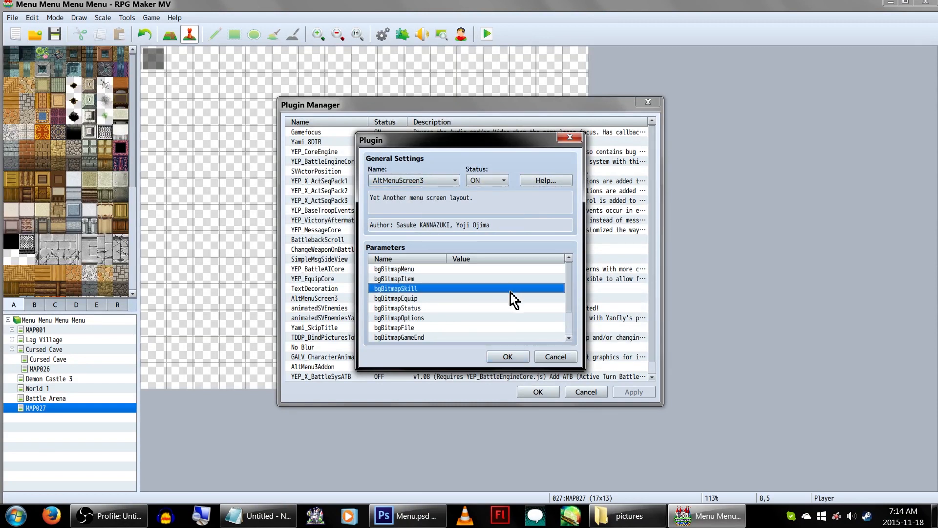
pyautogui.scroll(-3)
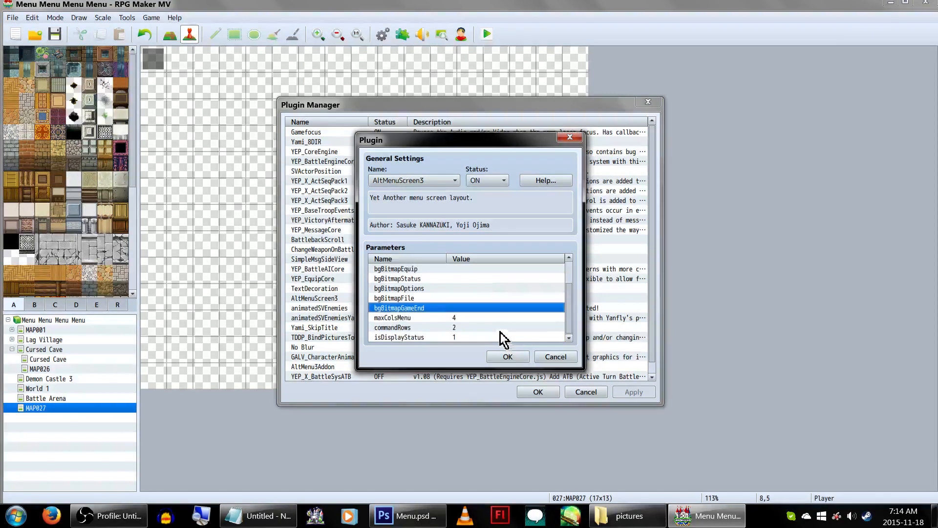
pyautogui.click(399, 337)
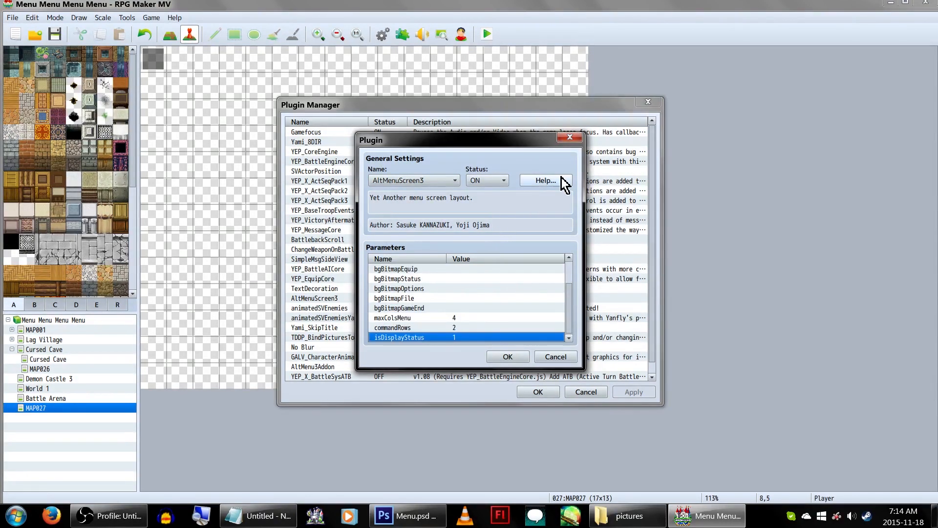
# Read the plugin help, copy the stand_picture note tag, and confirm the plugin settings
pyautogui.click(546, 180)
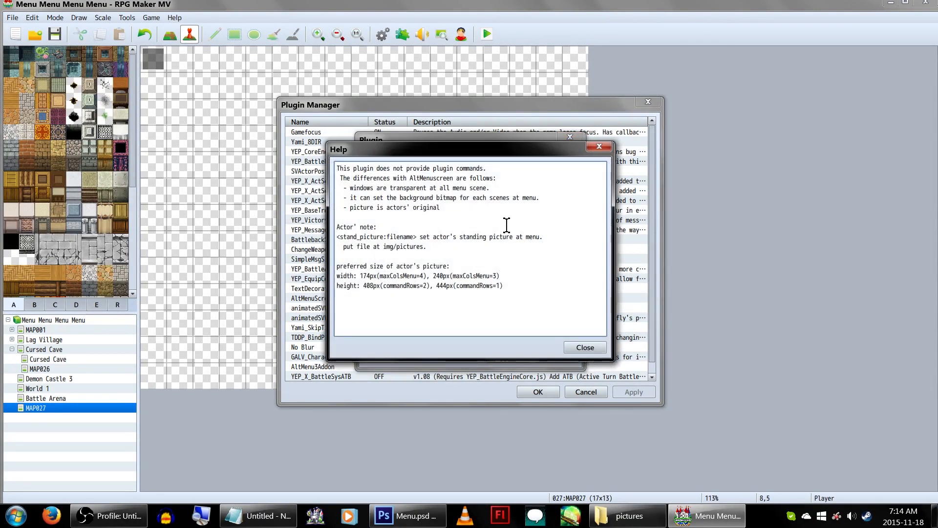
pyautogui.moveTo(453, 217)
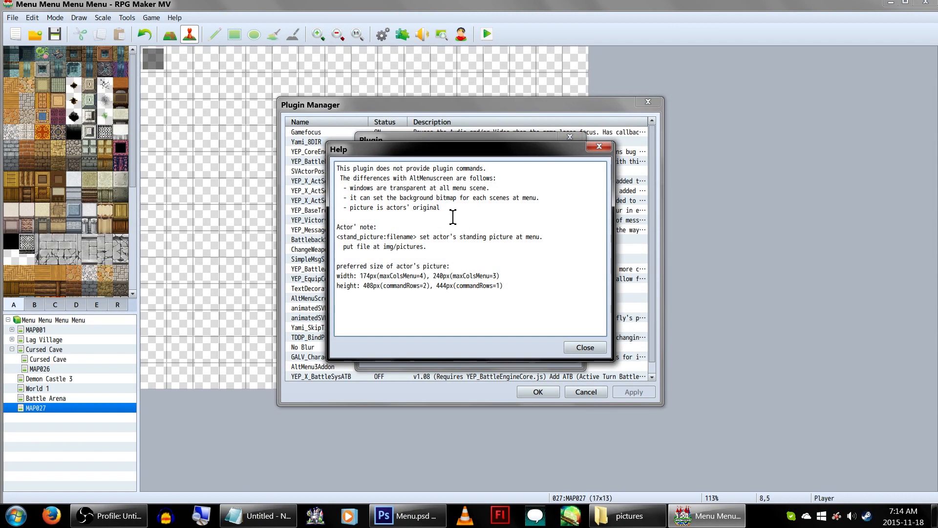
pyautogui.moveTo(340, 168); pyautogui.dragTo(440, 208)
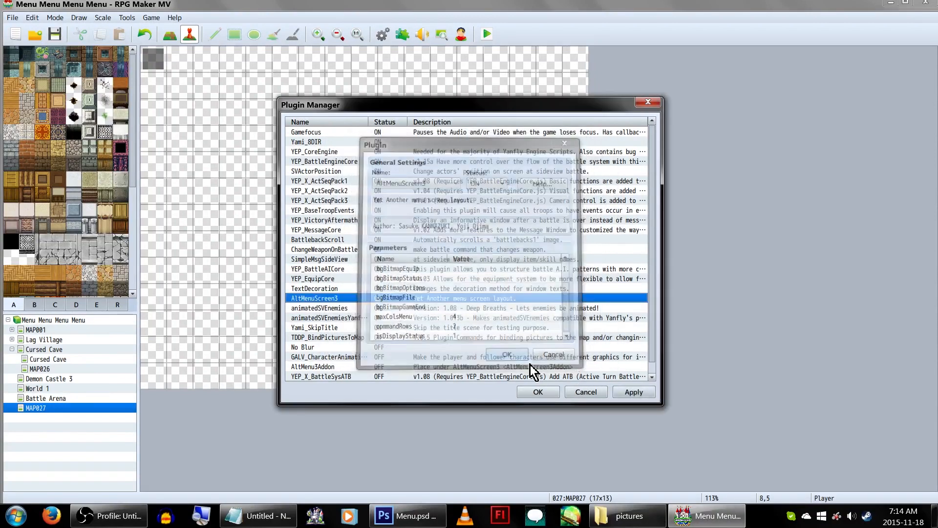
pyautogui.click(507, 354)
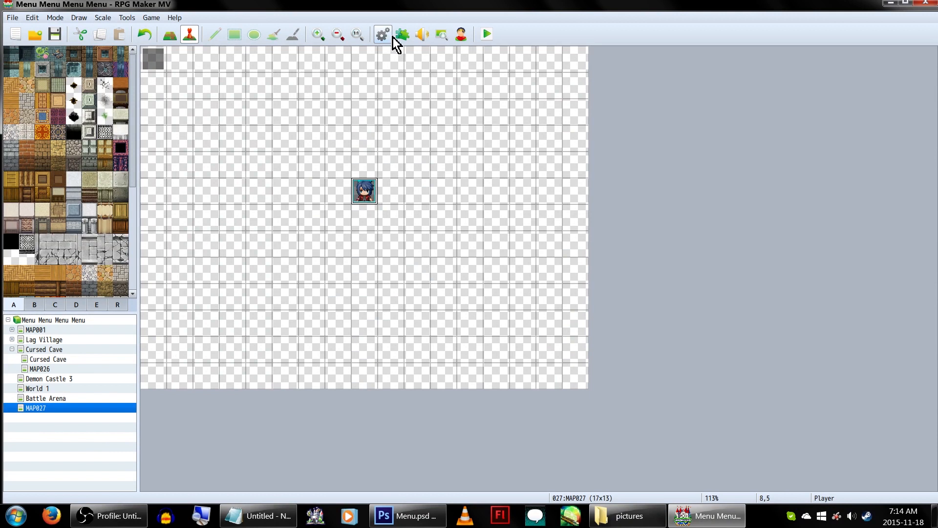
# Complete the drafted tag in Notepad as <stand_picture:Akira> and select the whole line
pyautogui.click(382, 33)
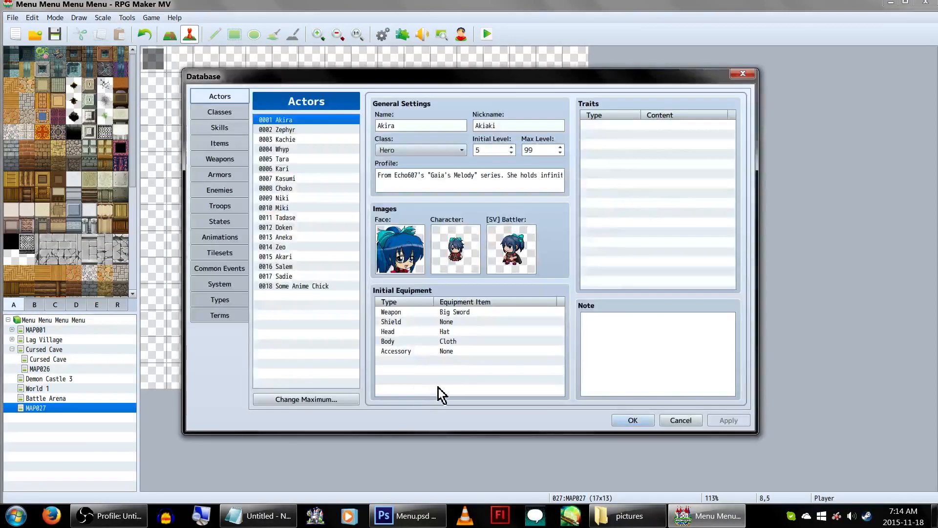
pyautogui.click(258, 515)
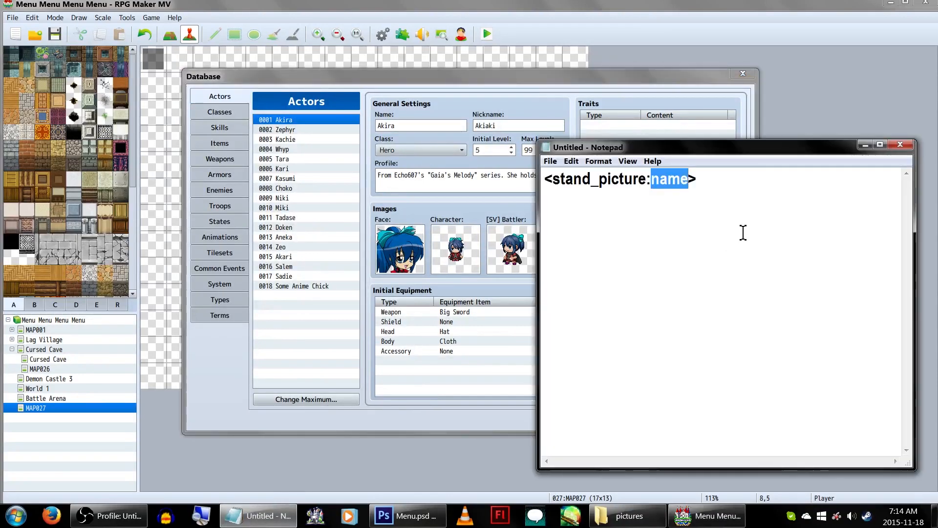
pyautogui.write('Akira')
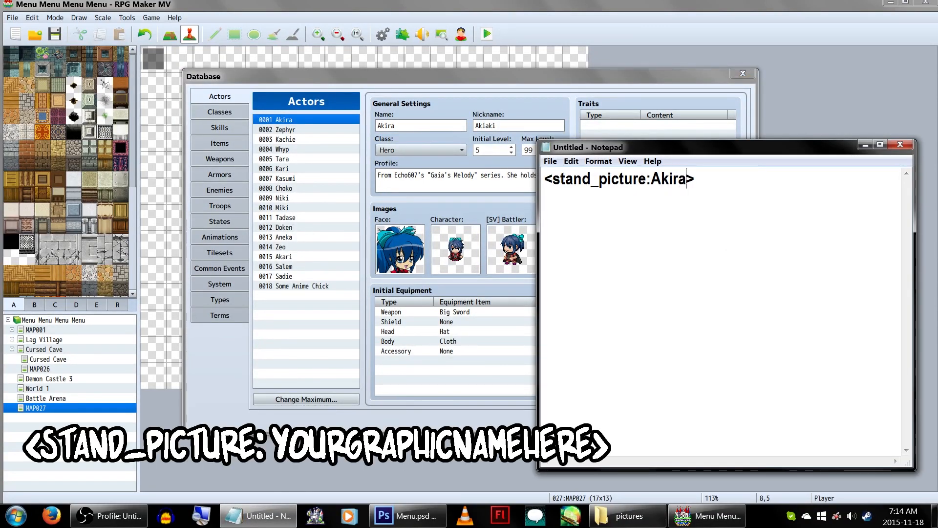
pyautogui.tripleClick(619, 178)
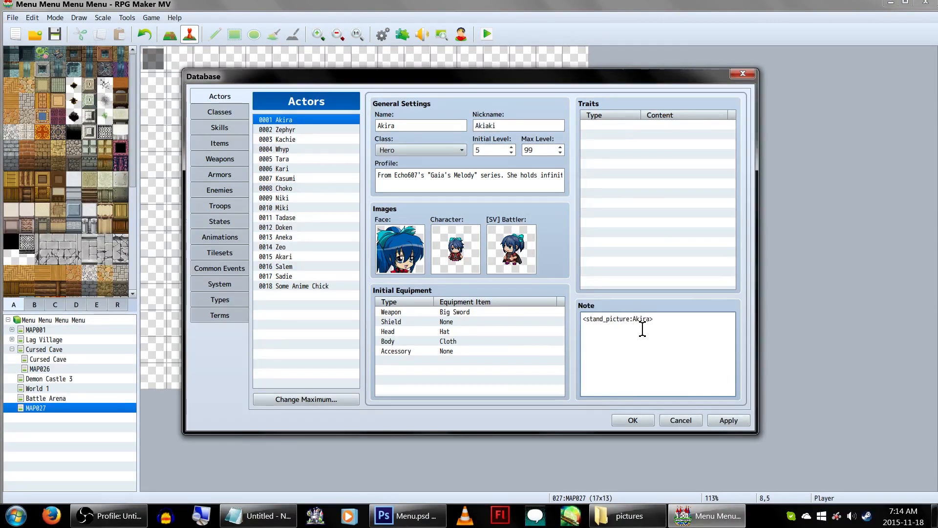
# Paste the tag into actor Akira's Note box and save the database
pyautogui.click(628, 515)
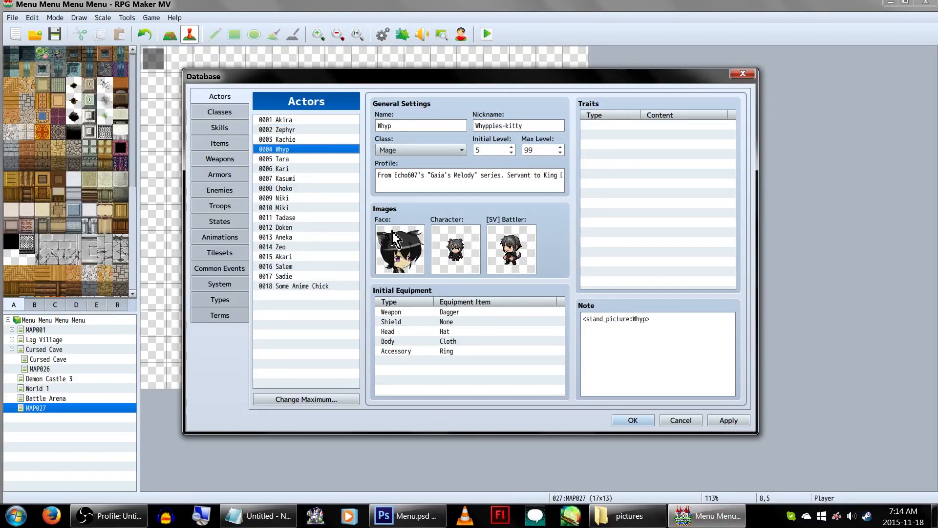
pyautogui.click(283, 119)
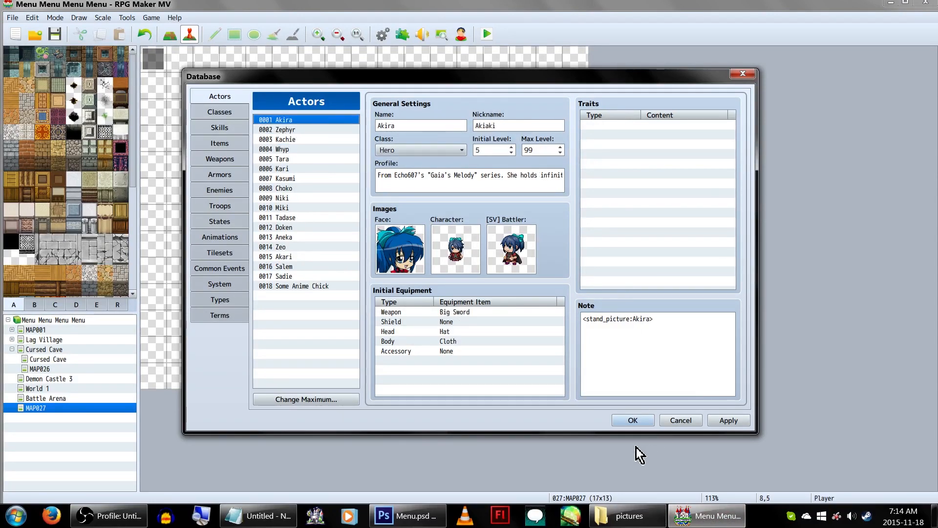
pyautogui.click(633, 420)
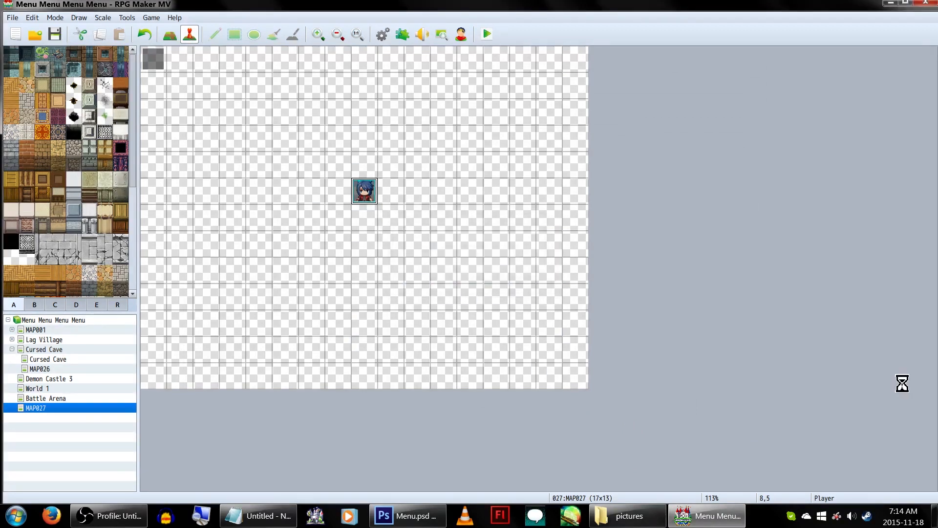
pyautogui.click(485, 33)
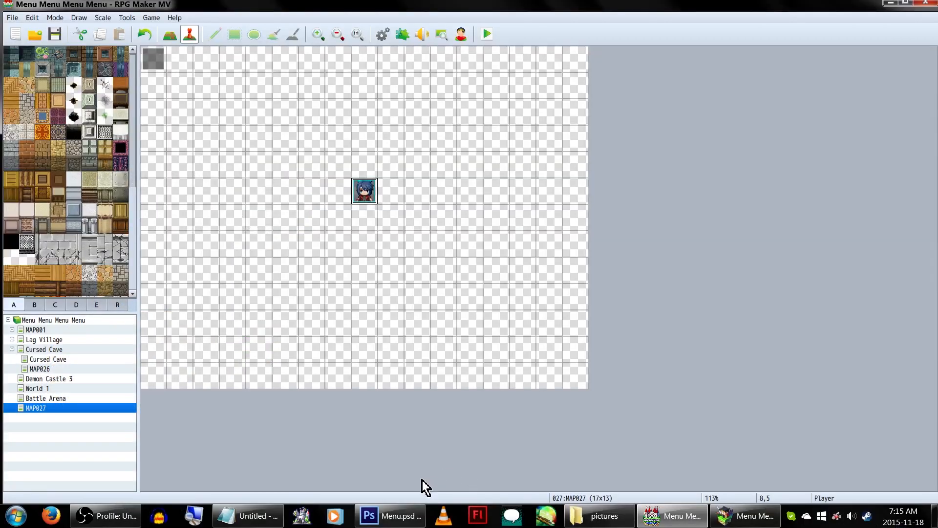
# Resize Menu.psd to 1000×563 px and scale the pasted menu screenshot to fill the canvas
pyautogui.click(389, 515)
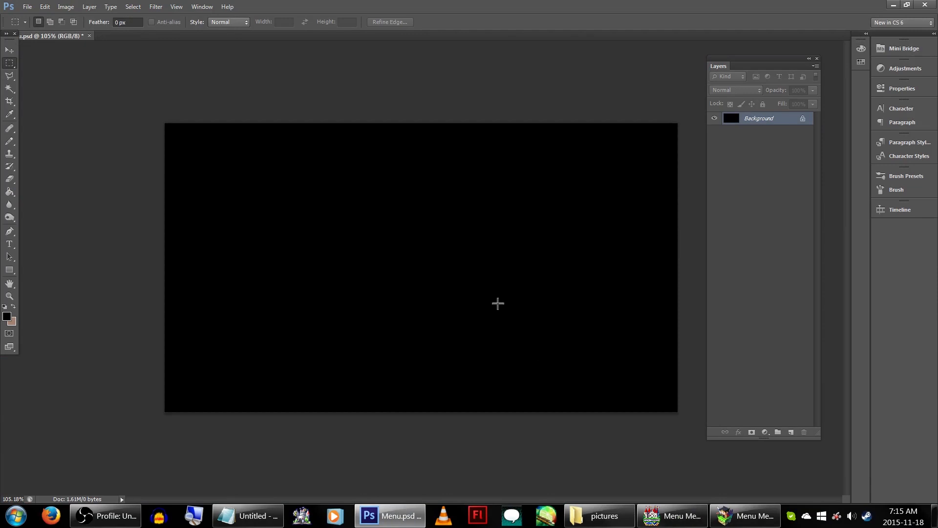
pyautogui.moveTo(518, 323)
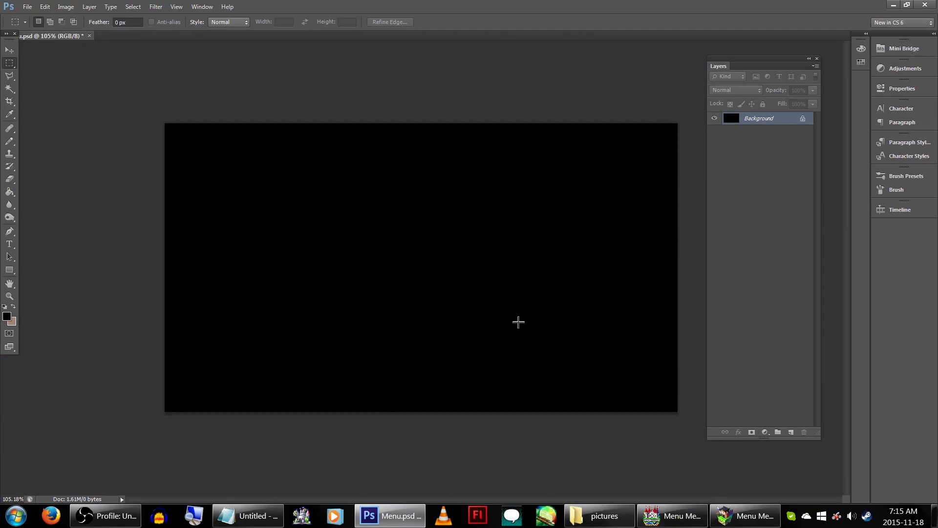
pyautogui.moveTo(240, 270)
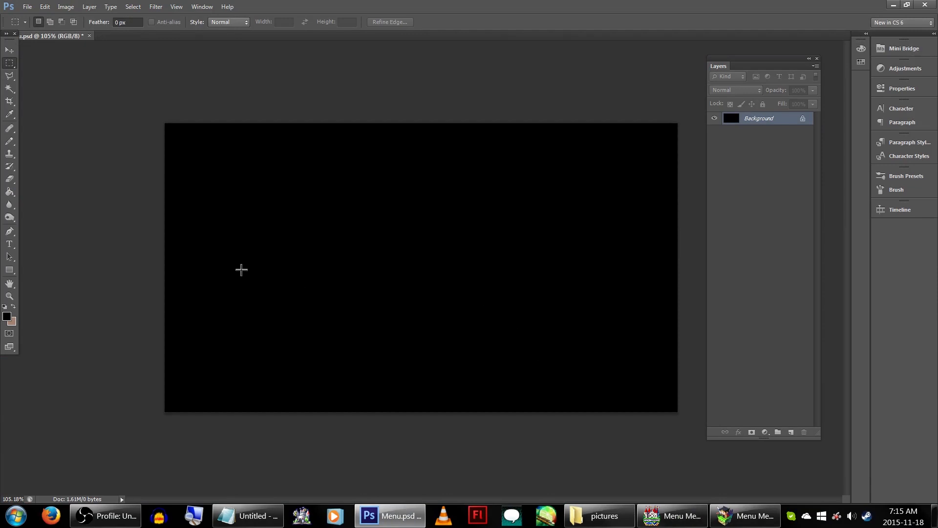
pyautogui.click(66, 7)
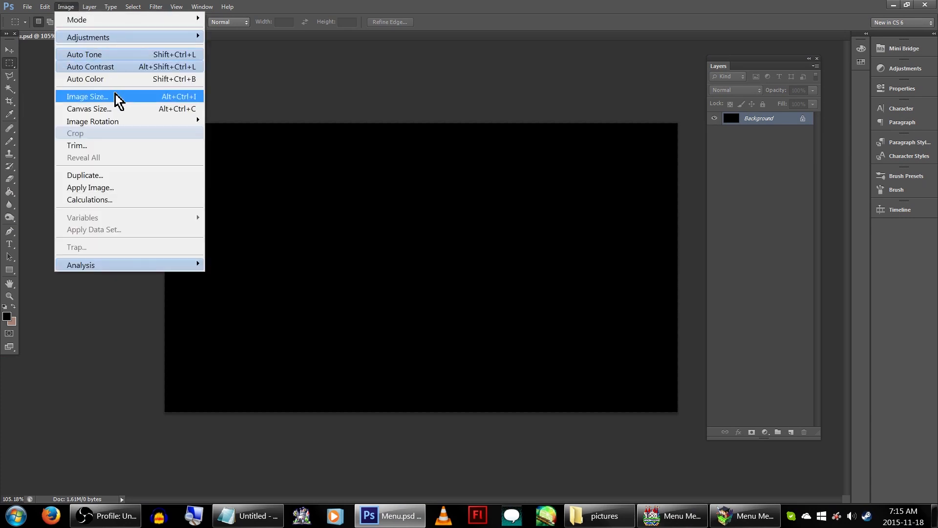
pyautogui.click(87, 96)
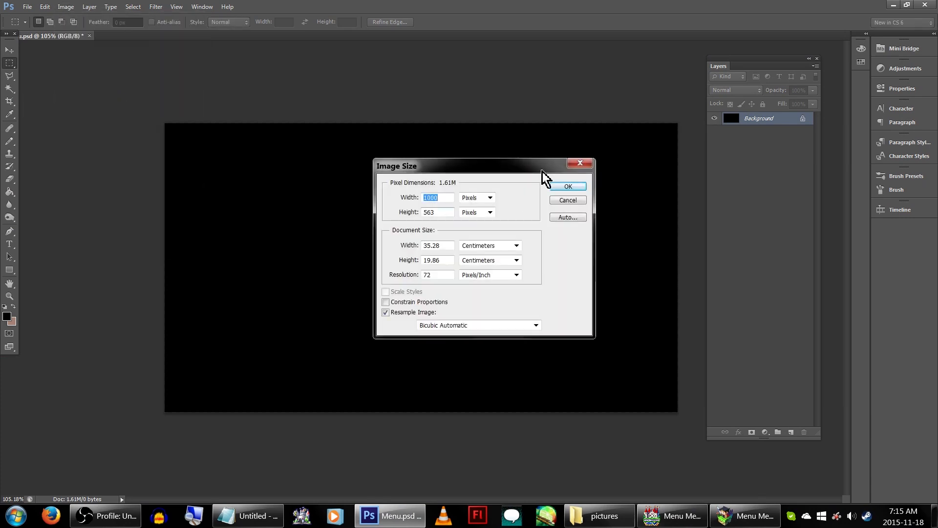
pyautogui.moveTo(477, 177)
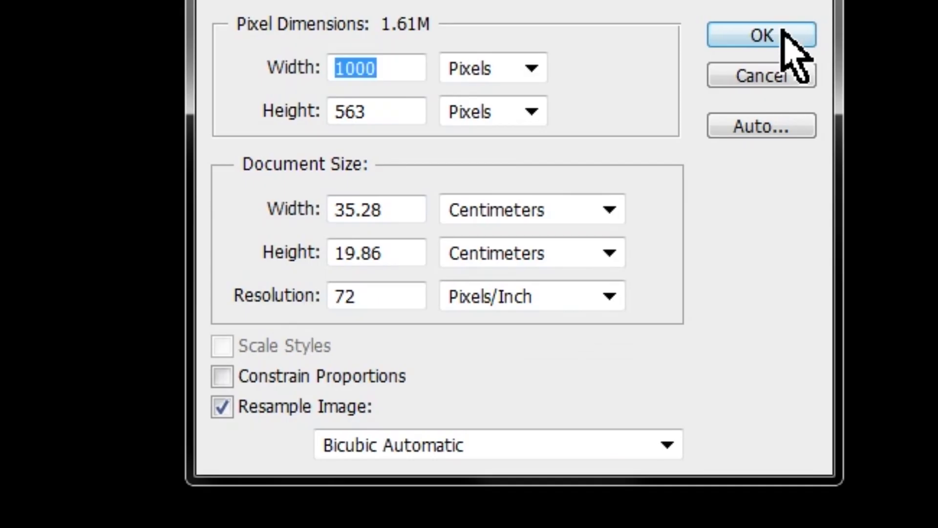
pyautogui.click(761, 34)
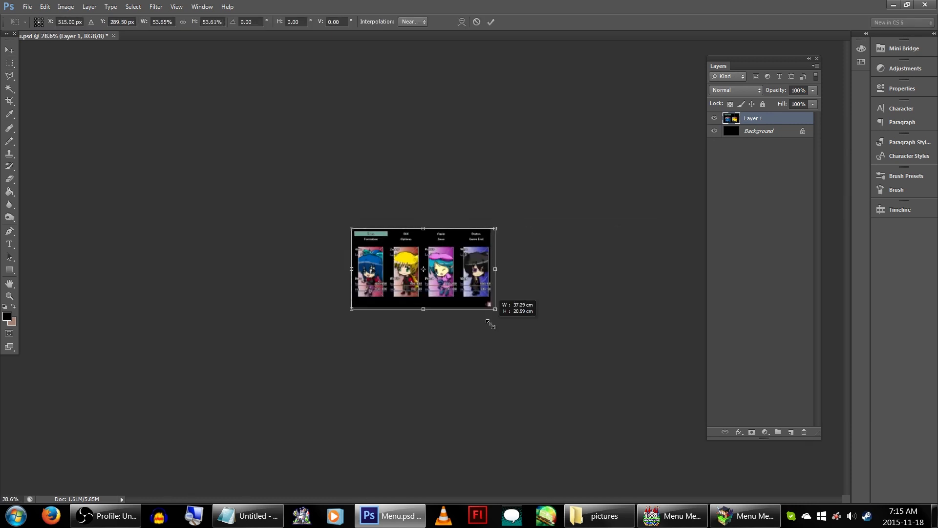
pyautogui.moveTo(489, 322); pyautogui.dragTo(781, 473)
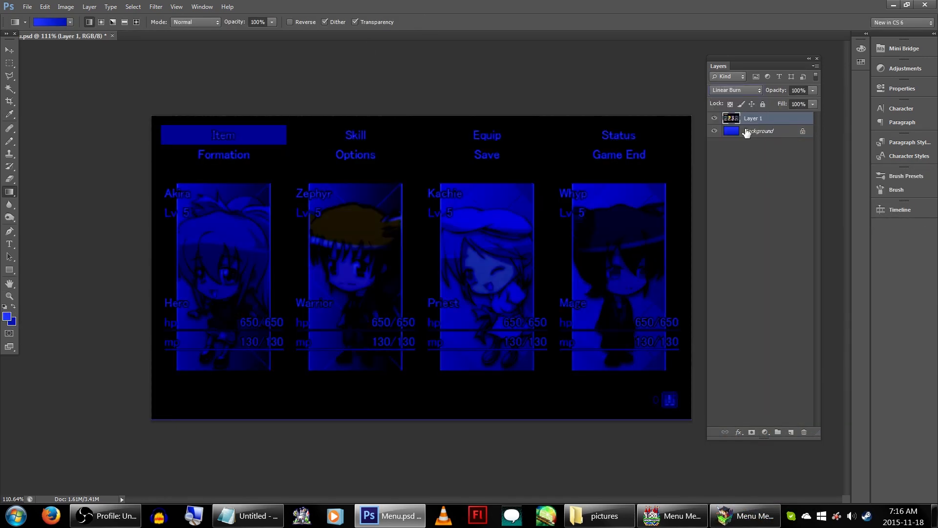
# Try Lighten and other blend modes on the screenshot layer, settling on Pin Light
pyautogui.click(734, 90)
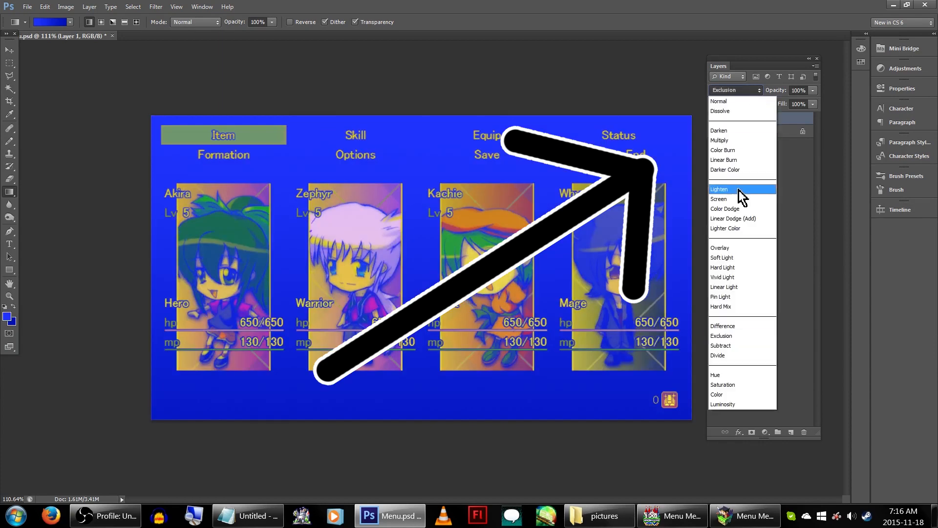
pyautogui.click(720, 248)
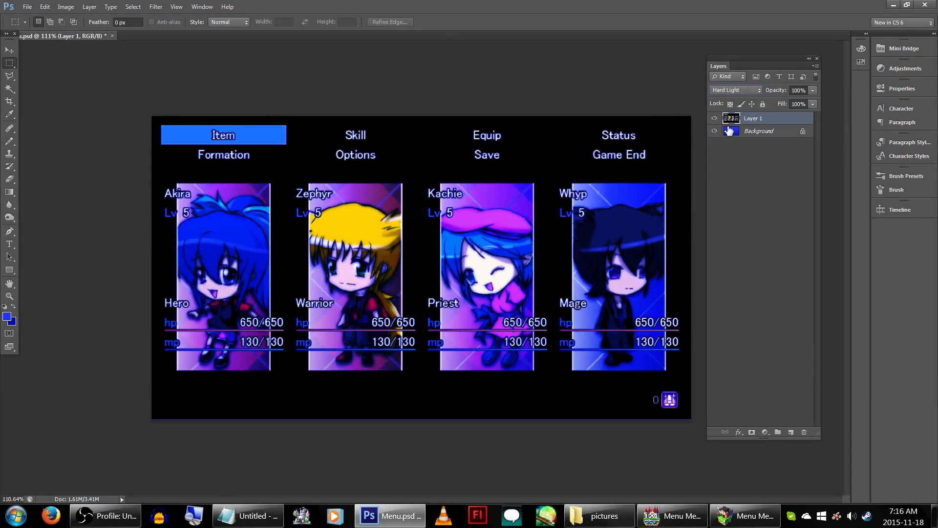
pyautogui.click(735, 90)
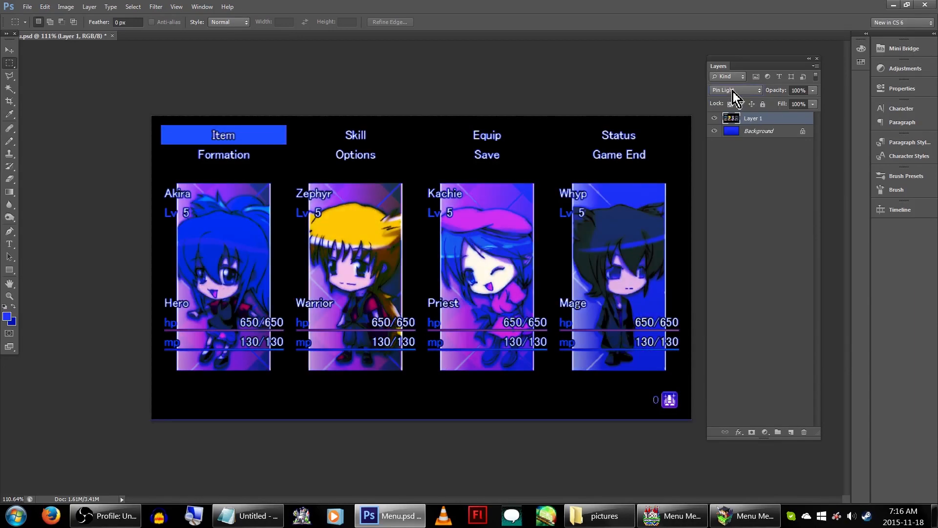
pyautogui.click(735, 90)
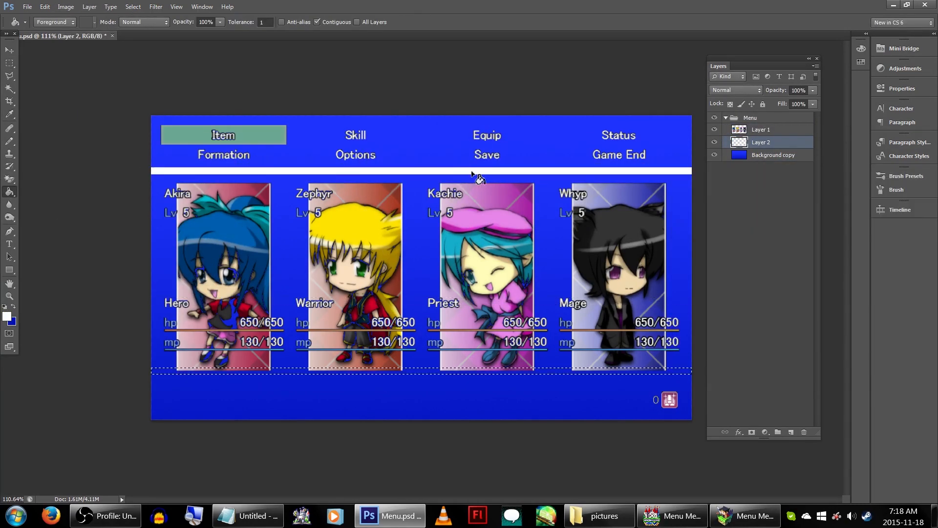
# Shade the white bars silver with Dodge on shadows and a gradient, then paint clouds
pyautogui.click(120, 22)
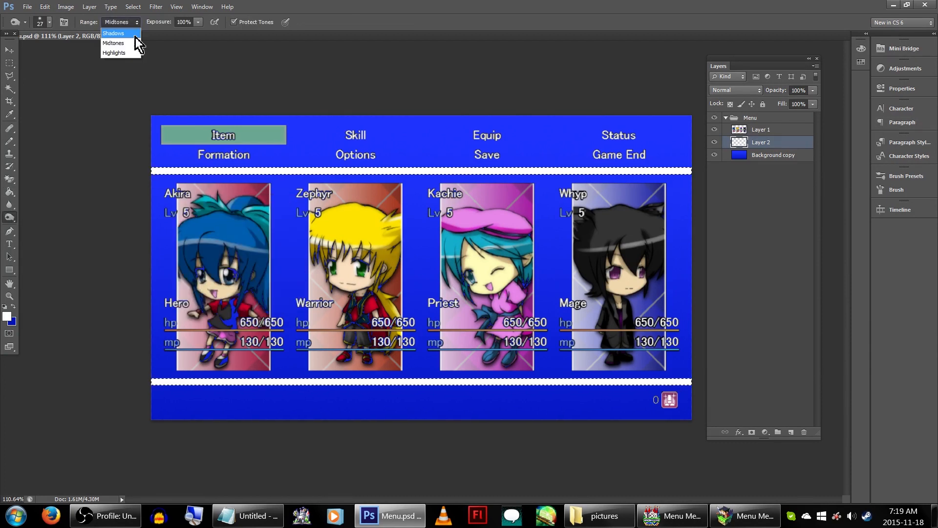
pyautogui.click(113, 52)
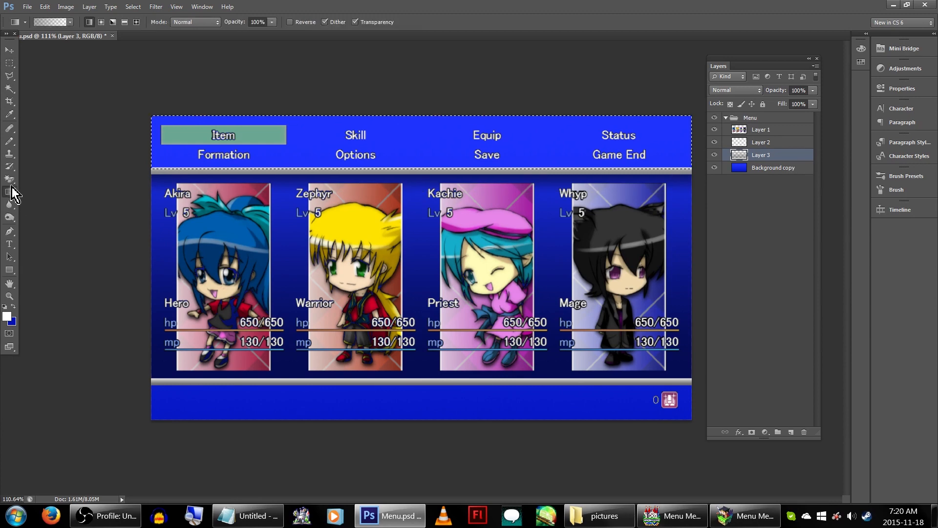
pyautogui.click(66, 7)
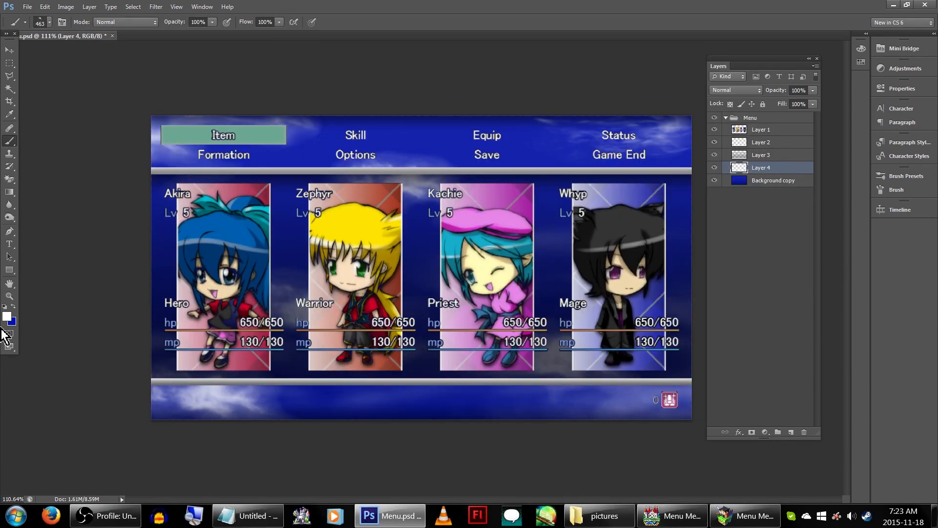
pyautogui.click(28, 7)
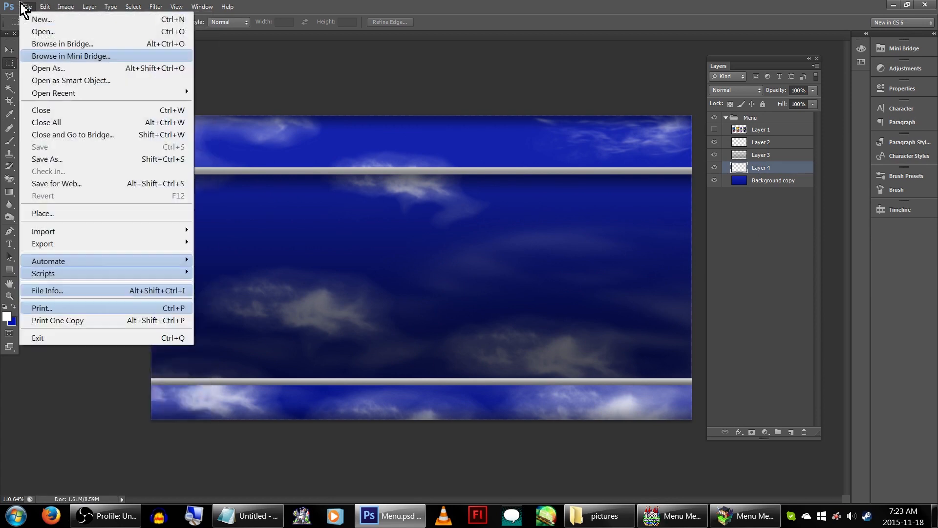
# Save the sky background as Menu.png in the pictures folder
pyautogui.click(46, 158)
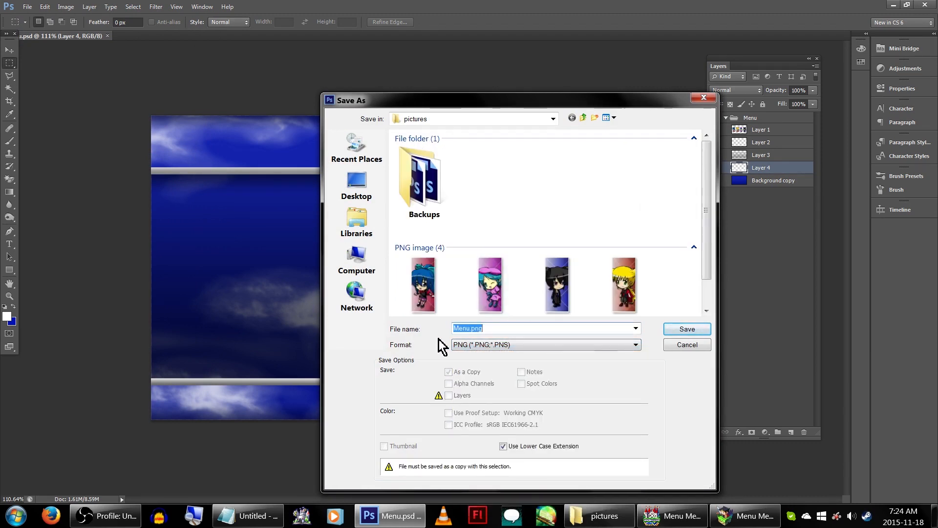
pyautogui.click(687, 329)
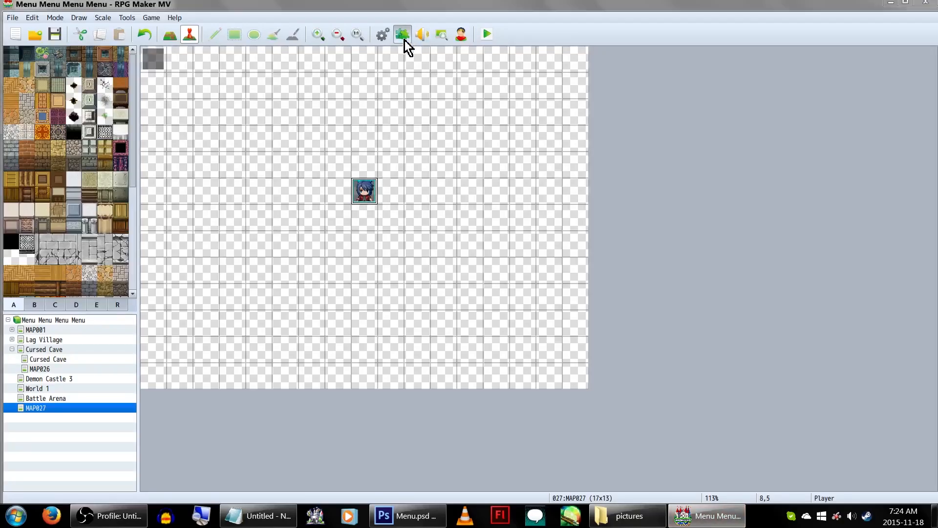
pyautogui.click(404, 34)
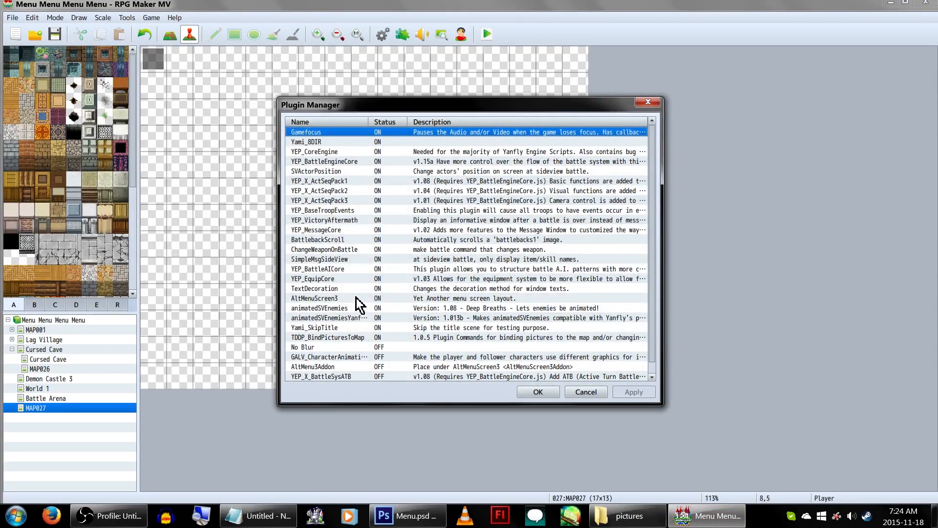
pyautogui.doubleClick(315, 298)
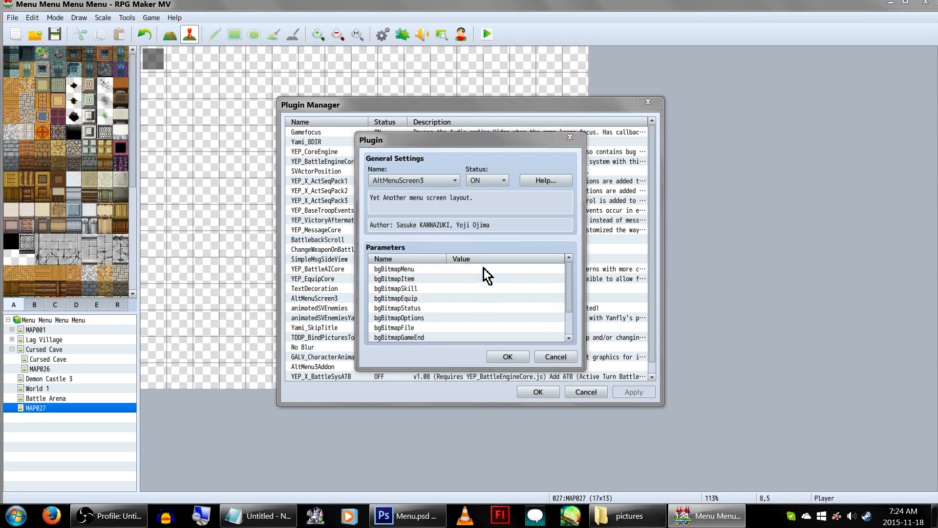
pyautogui.click(408, 269)
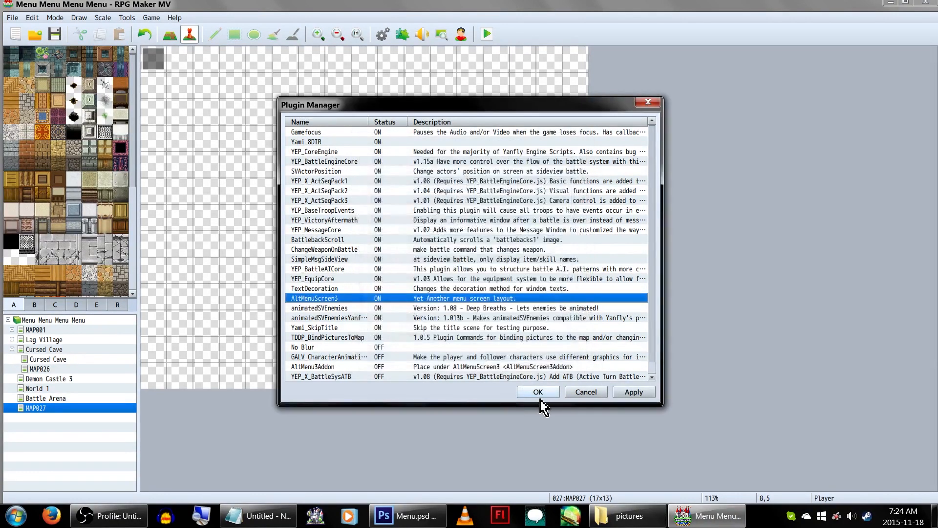
pyautogui.click(538, 391)
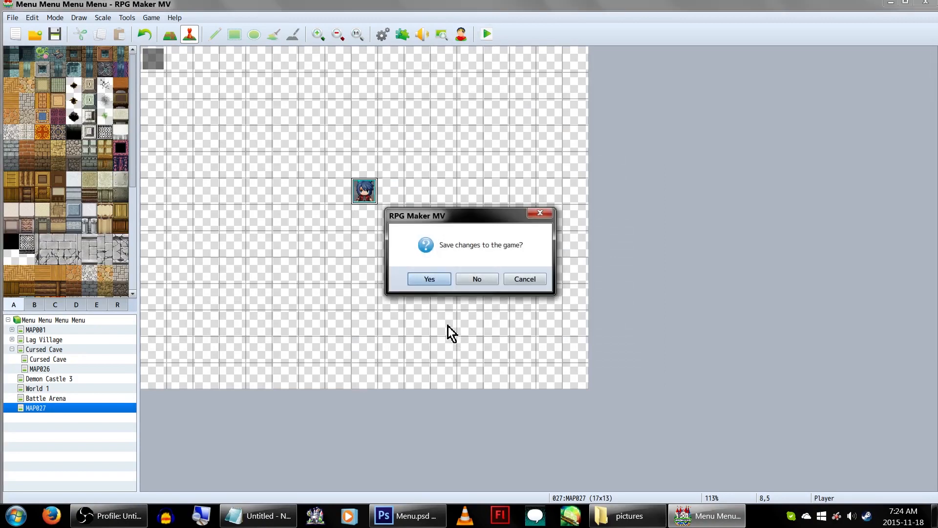
pyautogui.click(429, 279)
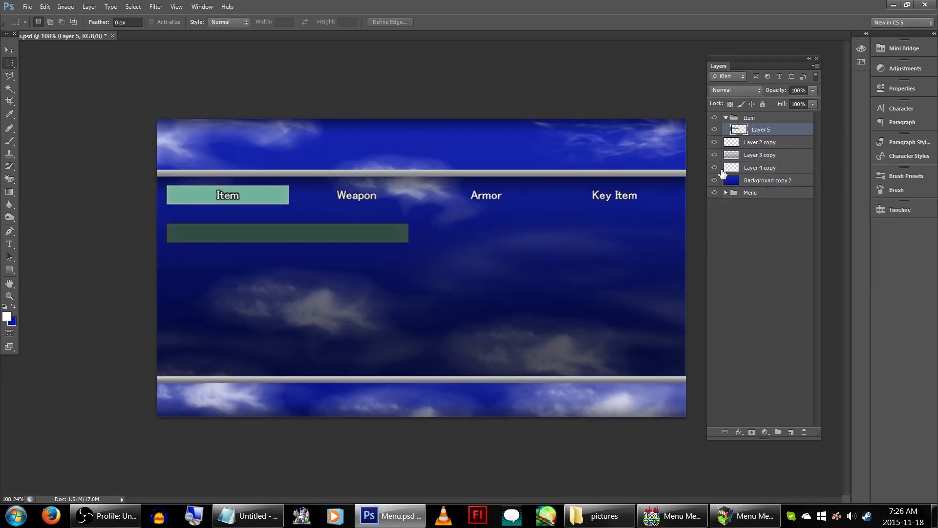
# Select the silver bar layer and move the lower bar up beneath the Item tab row
pyautogui.click(760, 155)
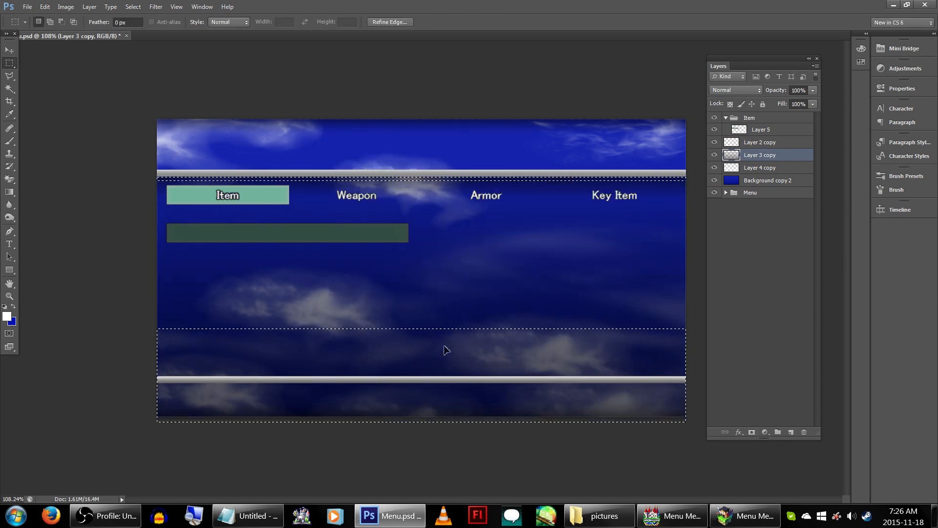
pyautogui.click(760, 141)
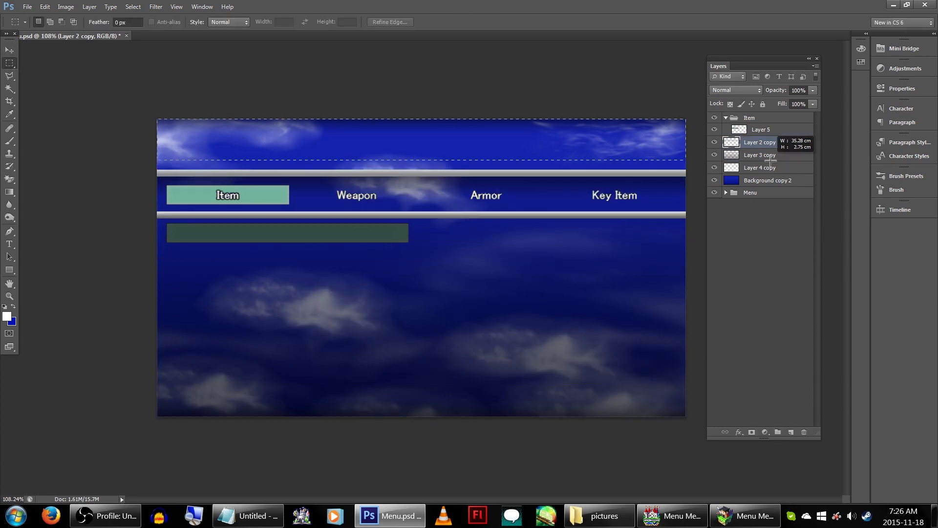
pyautogui.click(759, 154)
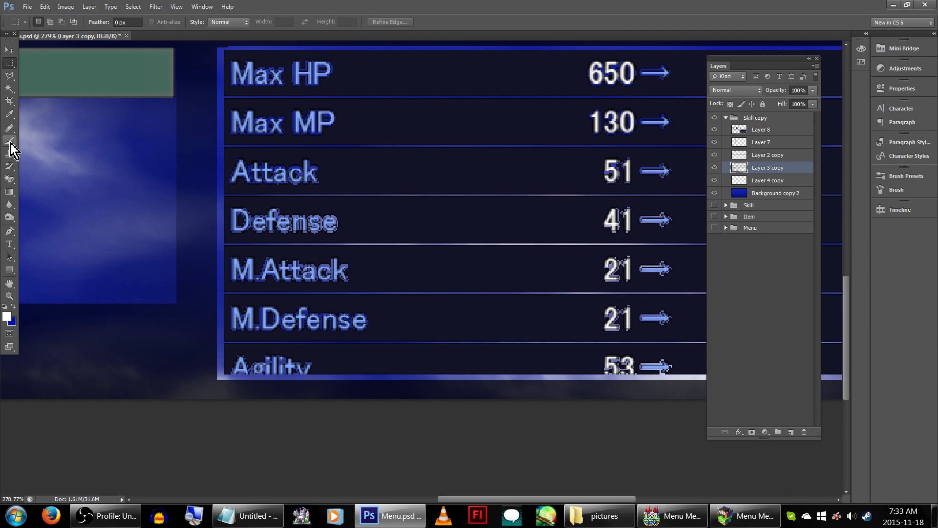
# Paint the stats comparison panel on Layer 8 atop the copied Skill group with the Brush
pyautogui.click(9, 141)
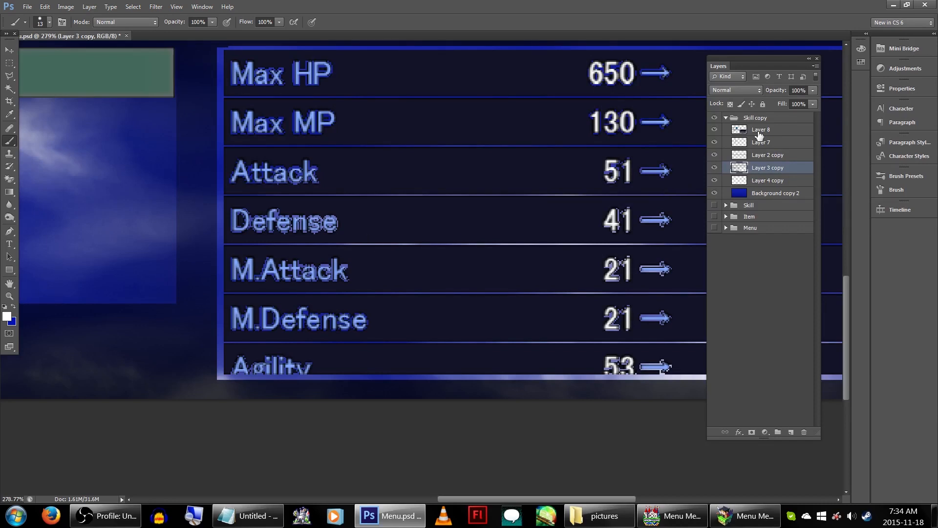
pyautogui.click(760, 129)
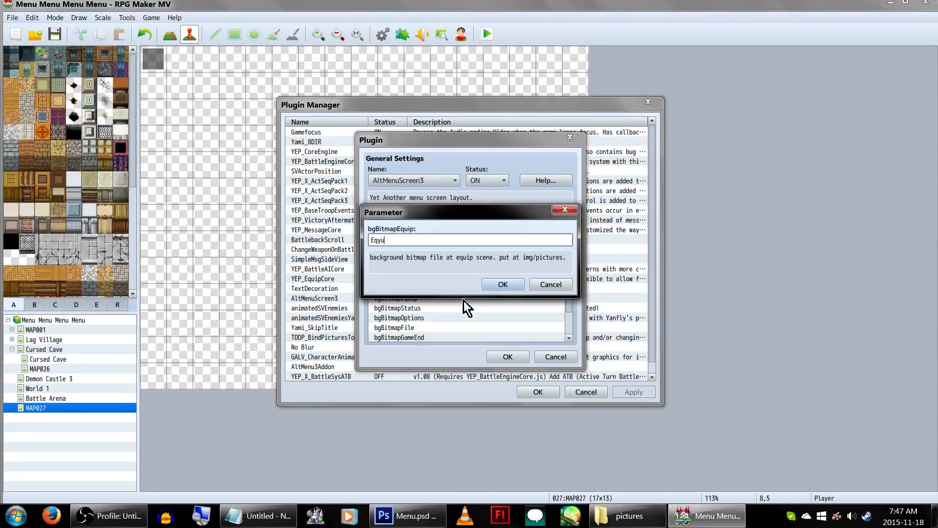
# Confirm Equip as the equip background and move down to the status entry
pyautogui.click(502, 284)
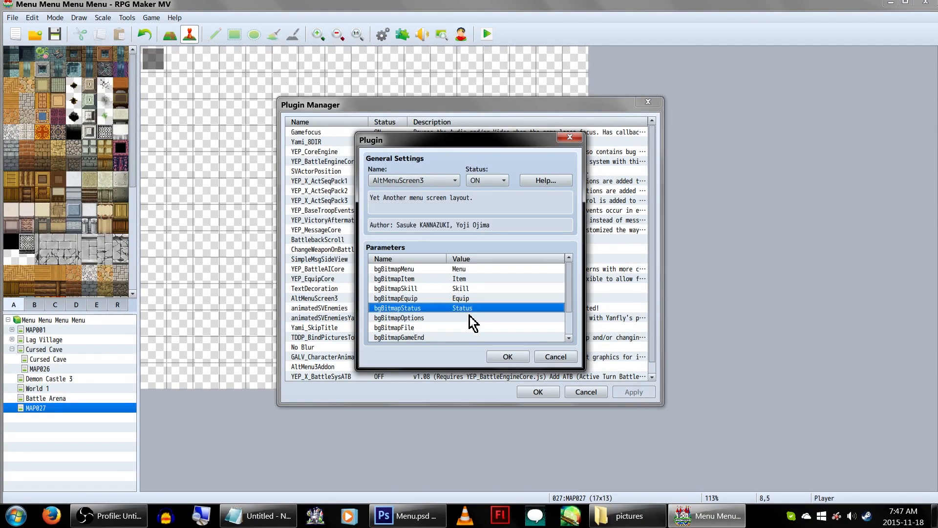
pyautogui.scroll(-3)
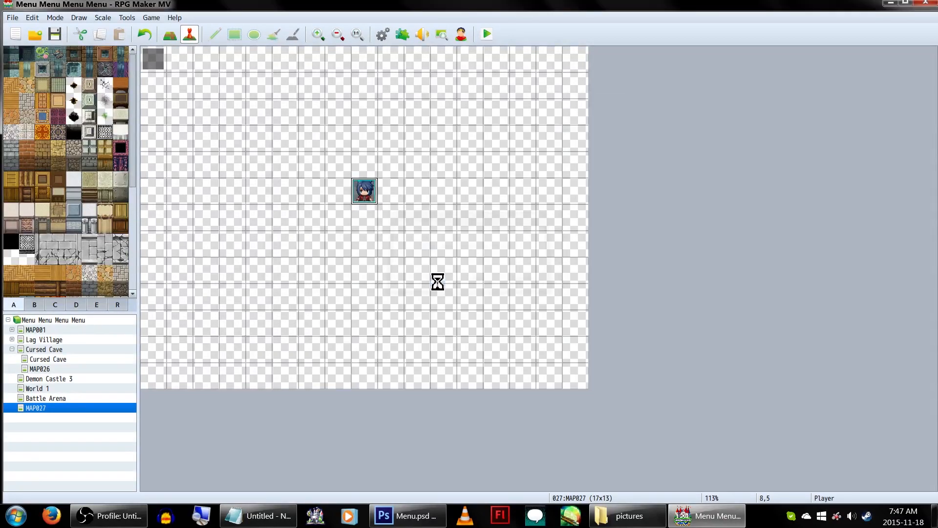
# Start a playtest and show the Item page with its cloudy sky background
pyautogui.click(485, 33)
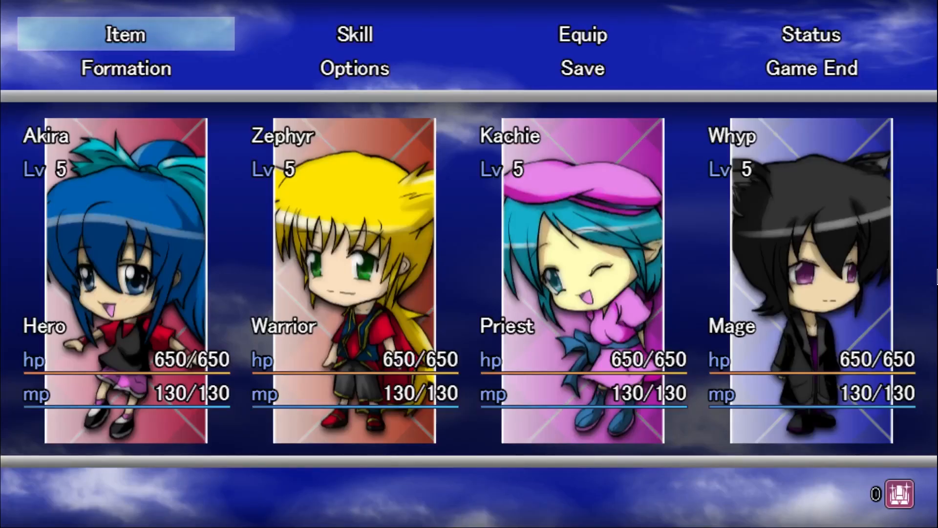
pyautogui.click(124, 36)
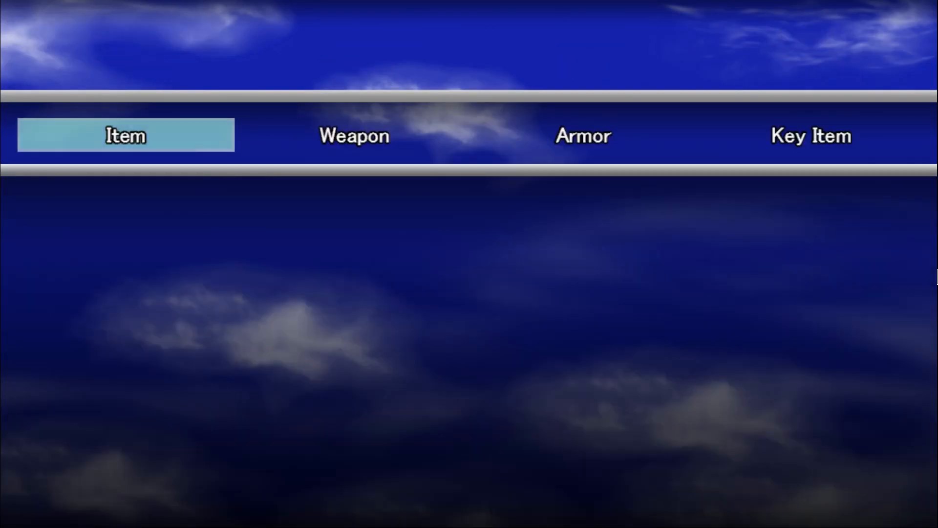